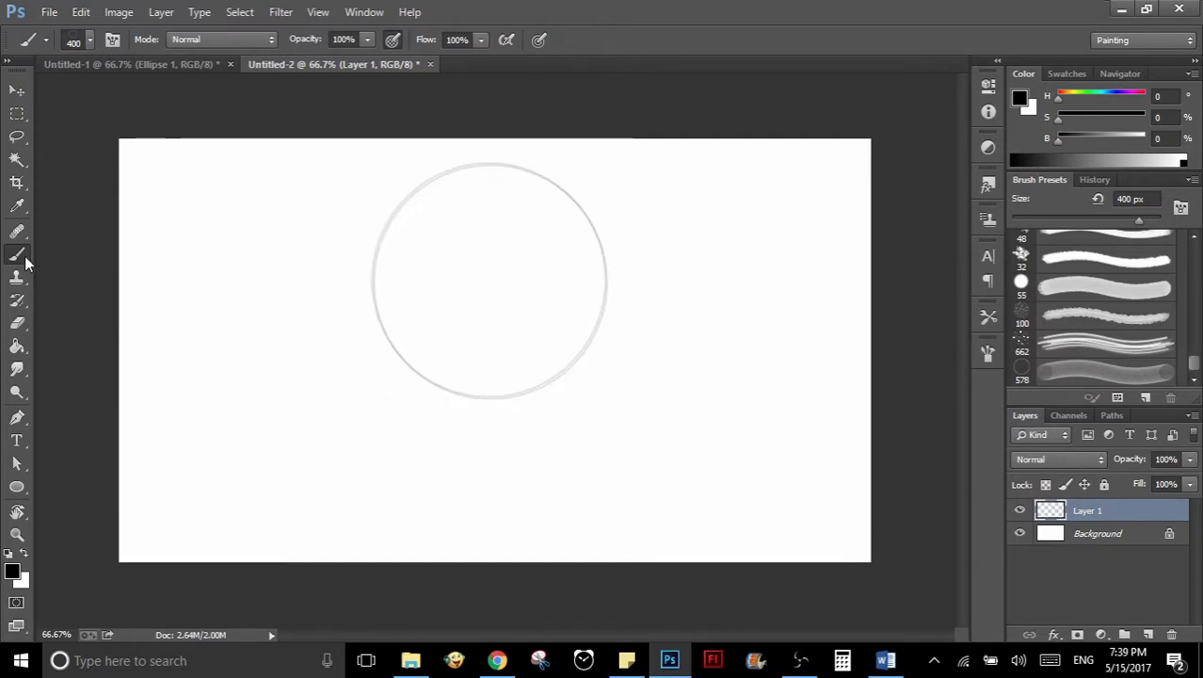
{"action": "mouse_move", "coordinate": [1083, 290]}
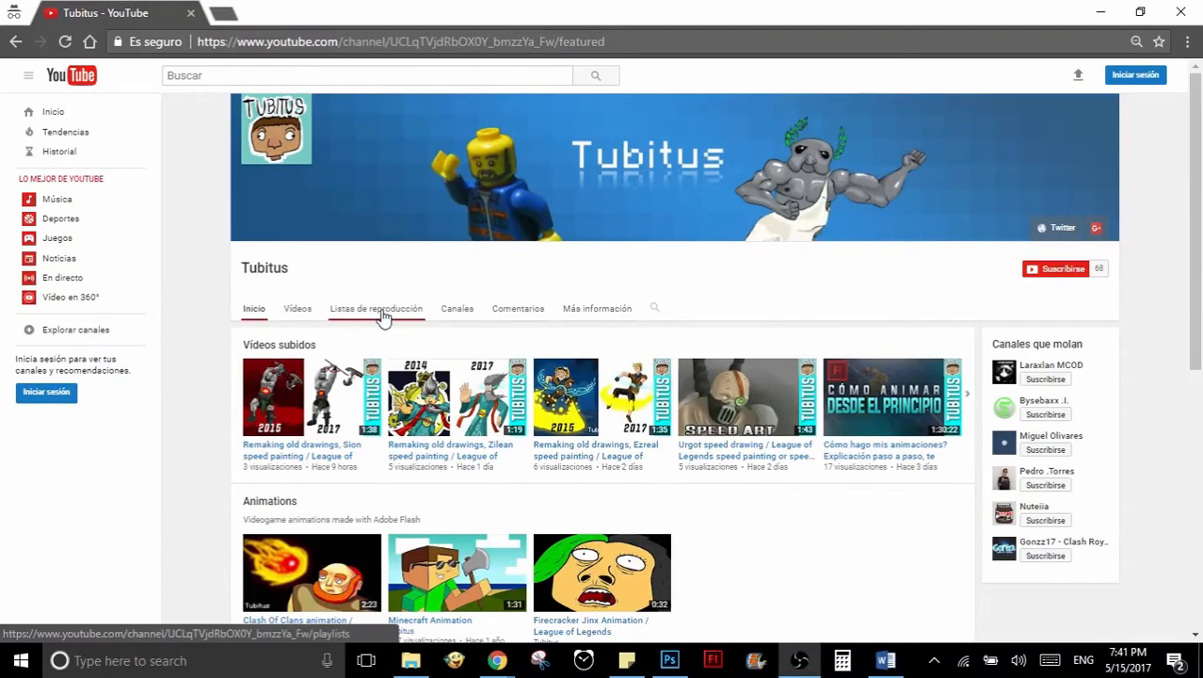
- Open the channel's Listas de reproducción tab and its two-video Tutorials playlist
{"action": "left_click", "coordinate": [376, 308]}
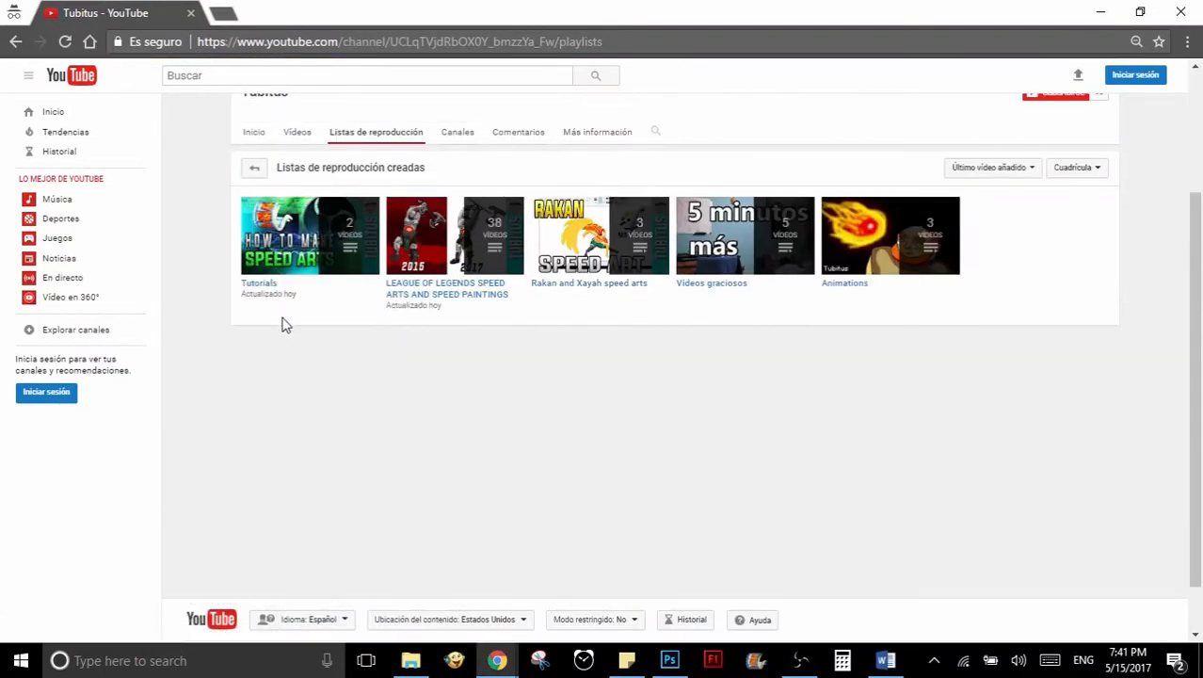
{"action": "mouse_move", "coordinate": [259, 283]}
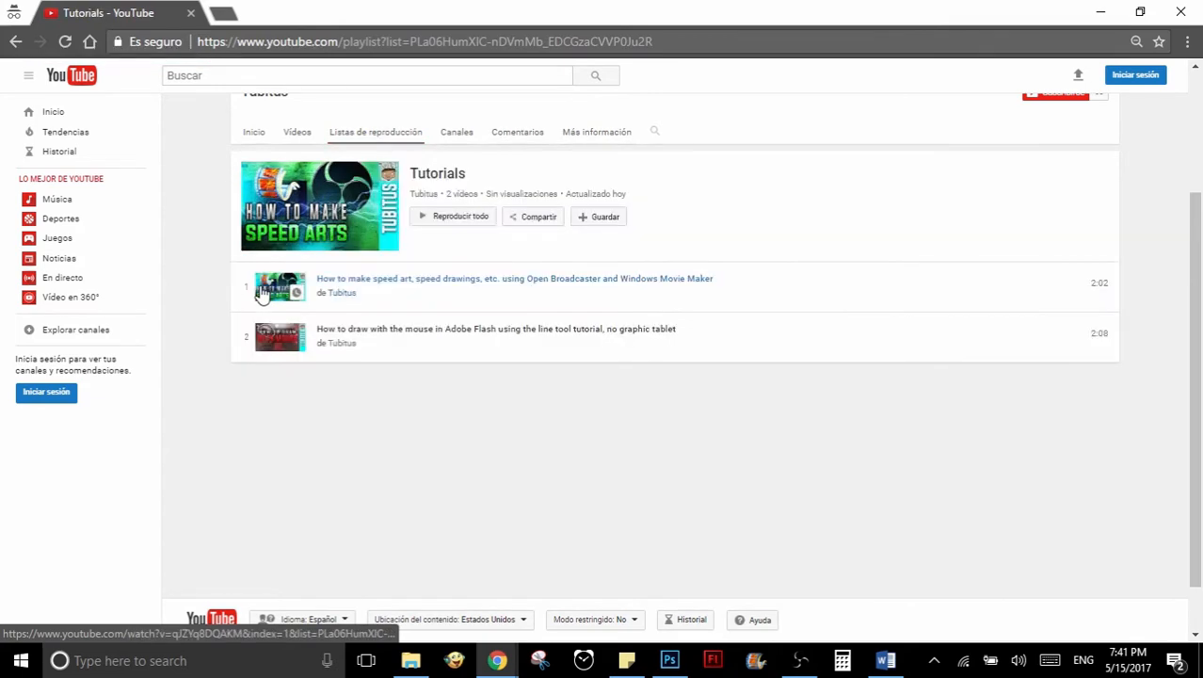
{"action": "mouse_move", "coordinate": [976, 510]}
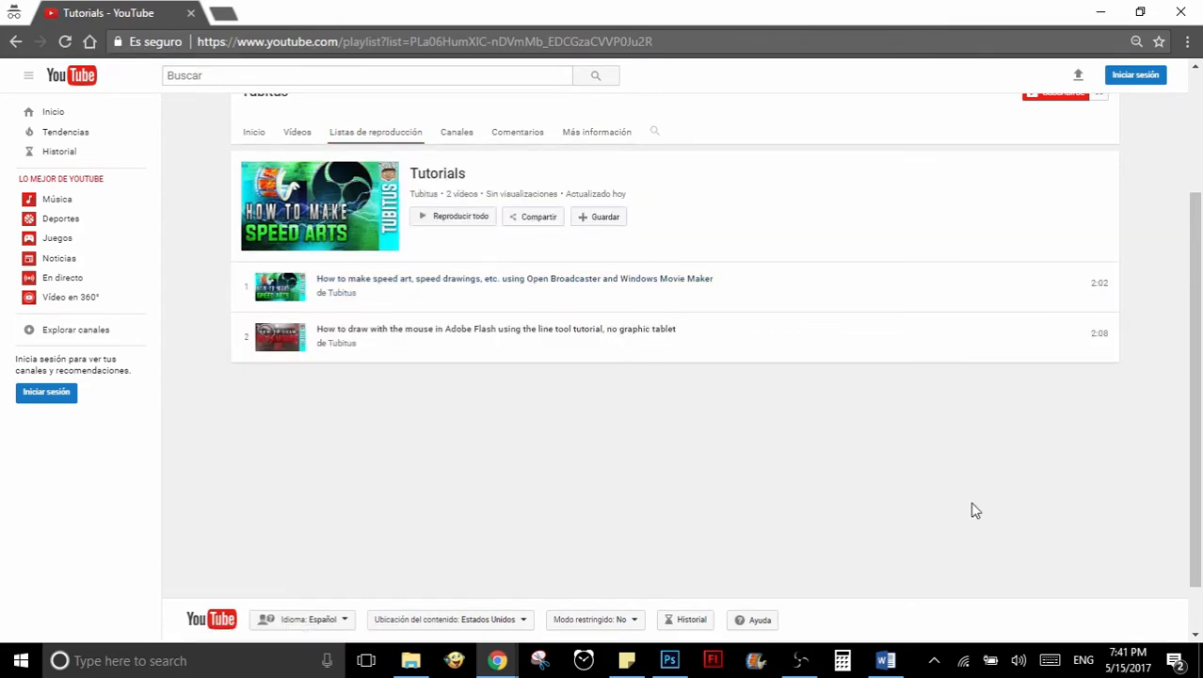
{"action": "left_click", "coordinate": [424, 194]}
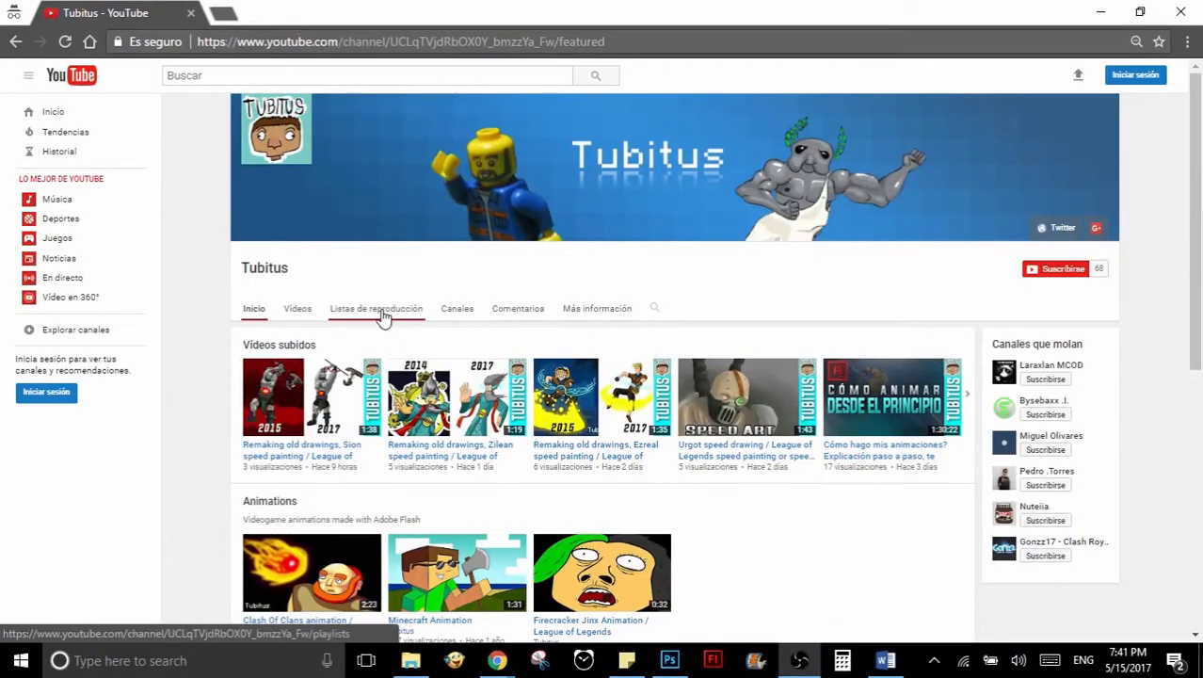
{"action": "left_click", "coordinate": [376, 308]}
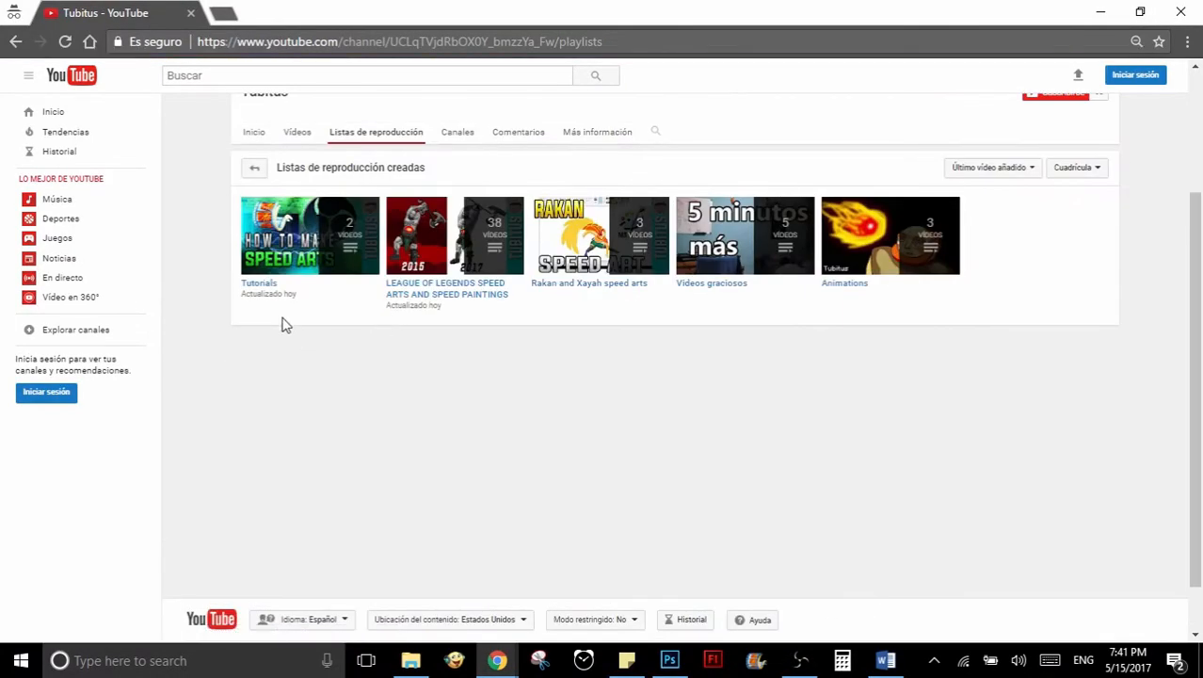
{"action": "mouse_move", "coordinate": [259, 283]}
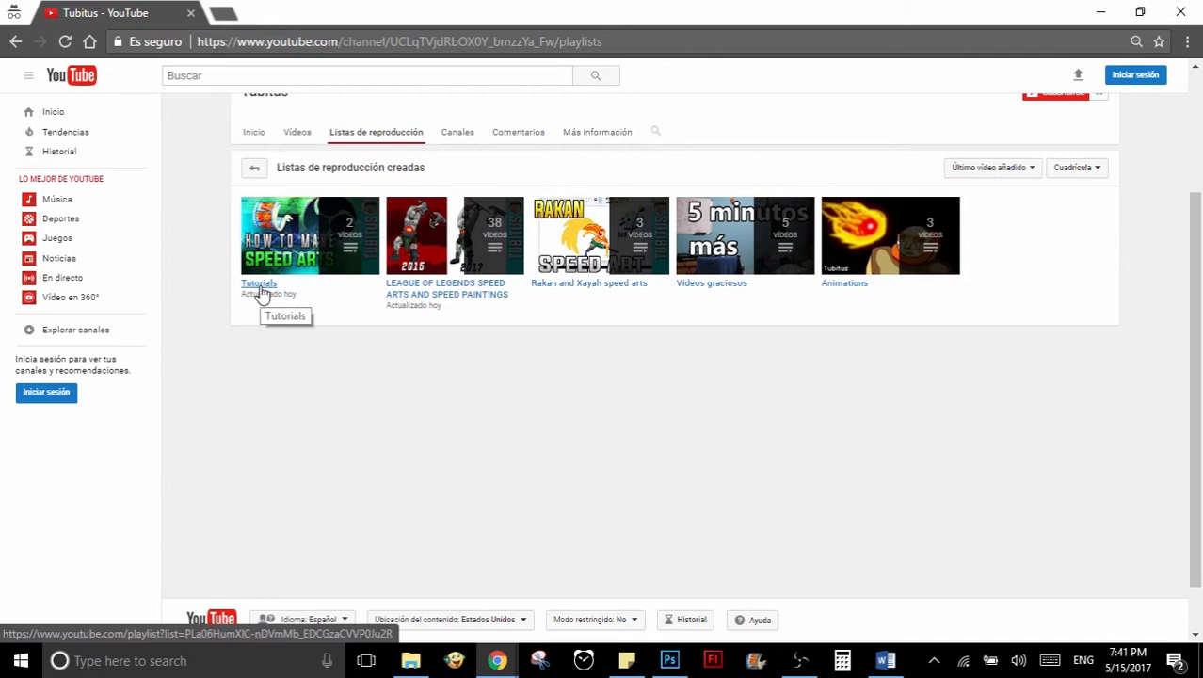
{"action": "left_click", "coordinate": [259, 282]}
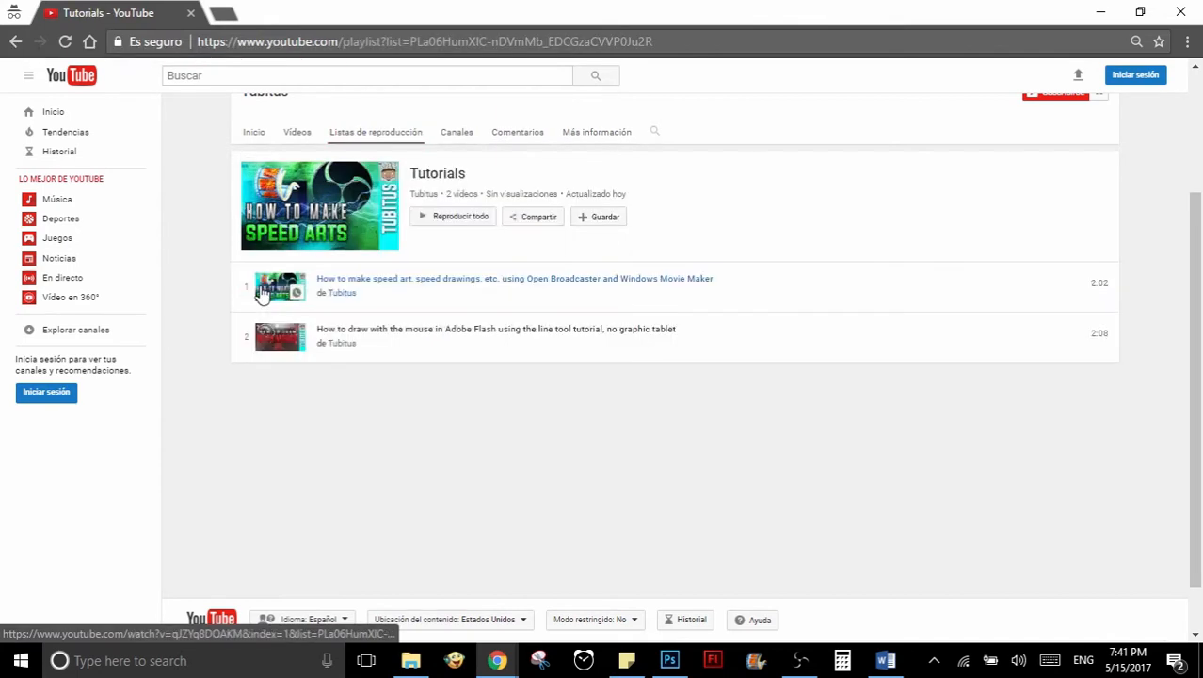
{"action": "mouse_move", "coordinate": [976, 511]}
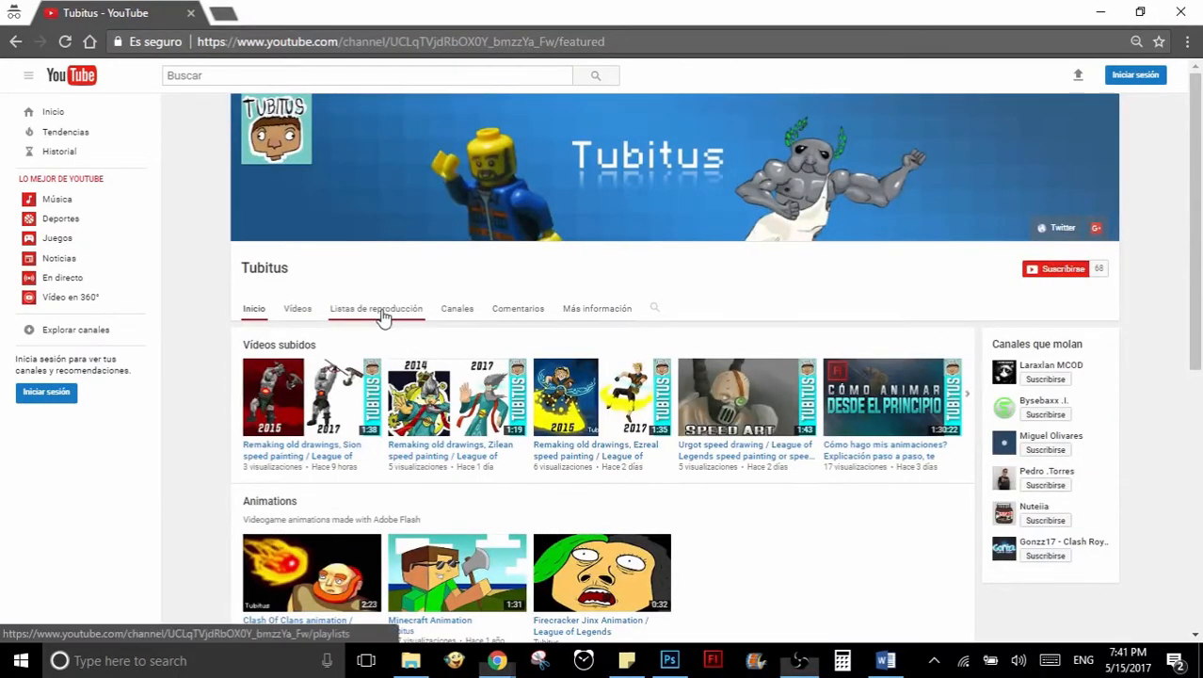
{"action": "left_click", "coordinate": [376, 308]}
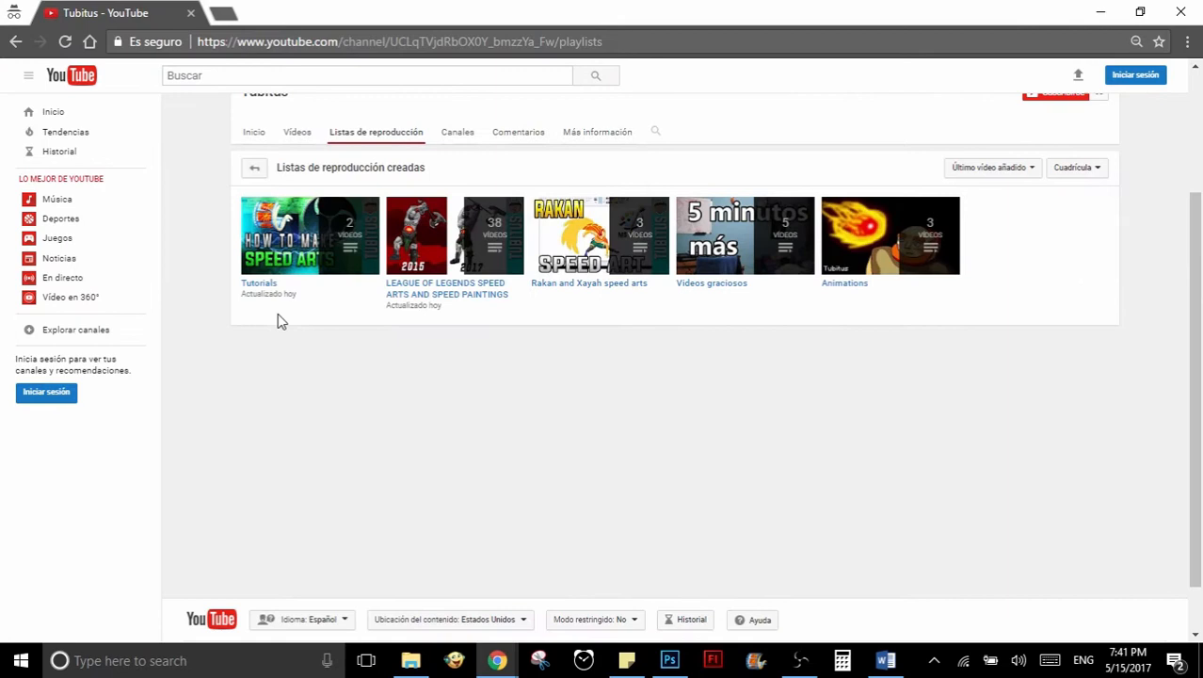
{"action": "mouse_move", "coordinate": [259, 282]}
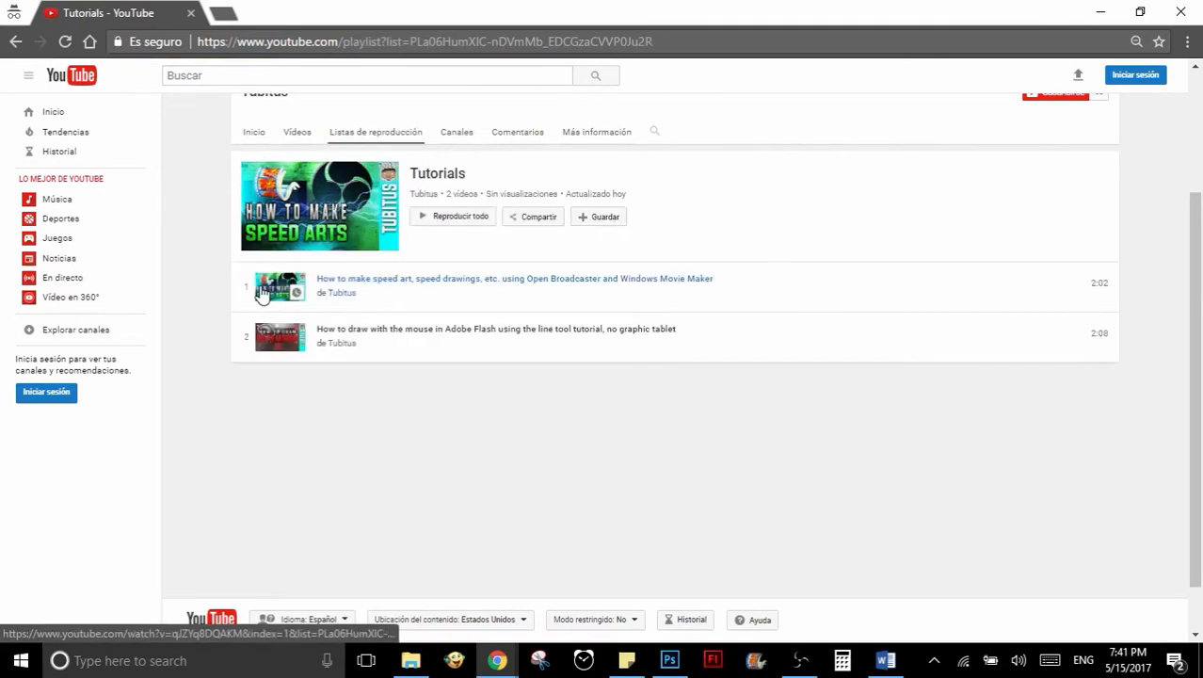
{"action": "left_click", "coordinate": [670, 660]}
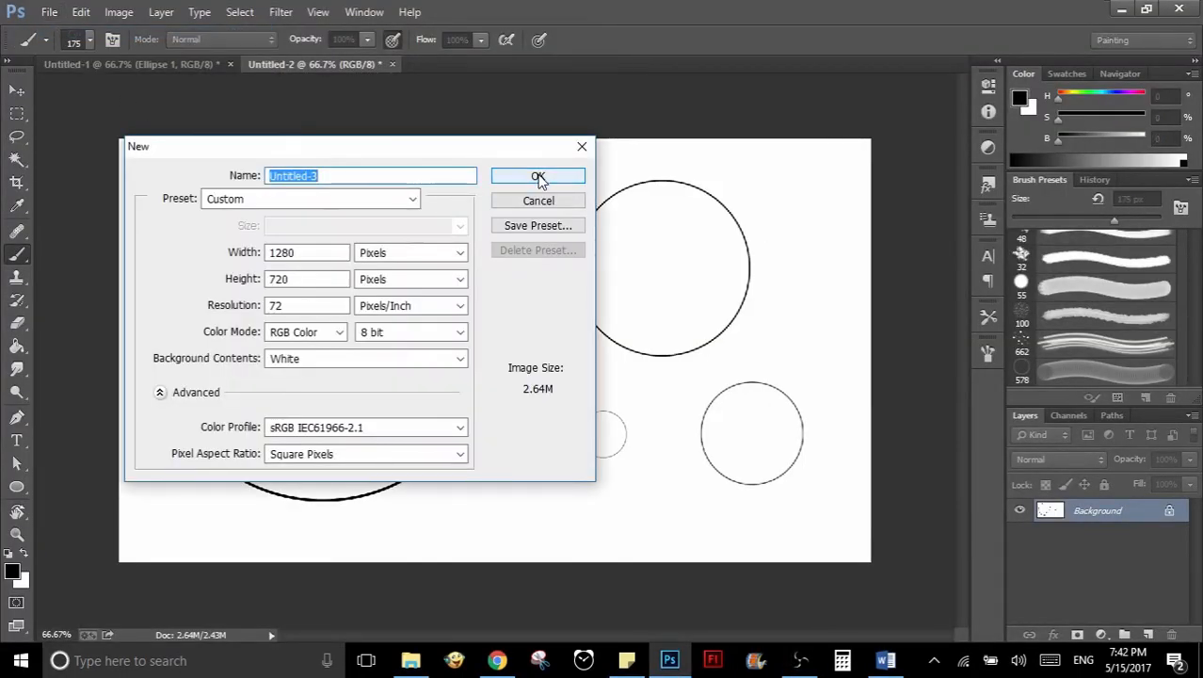
- Create the blank 1280×720 document and switch to the Ellipse Tool
{"action": "left_click", "coordinate": [538, 176]}
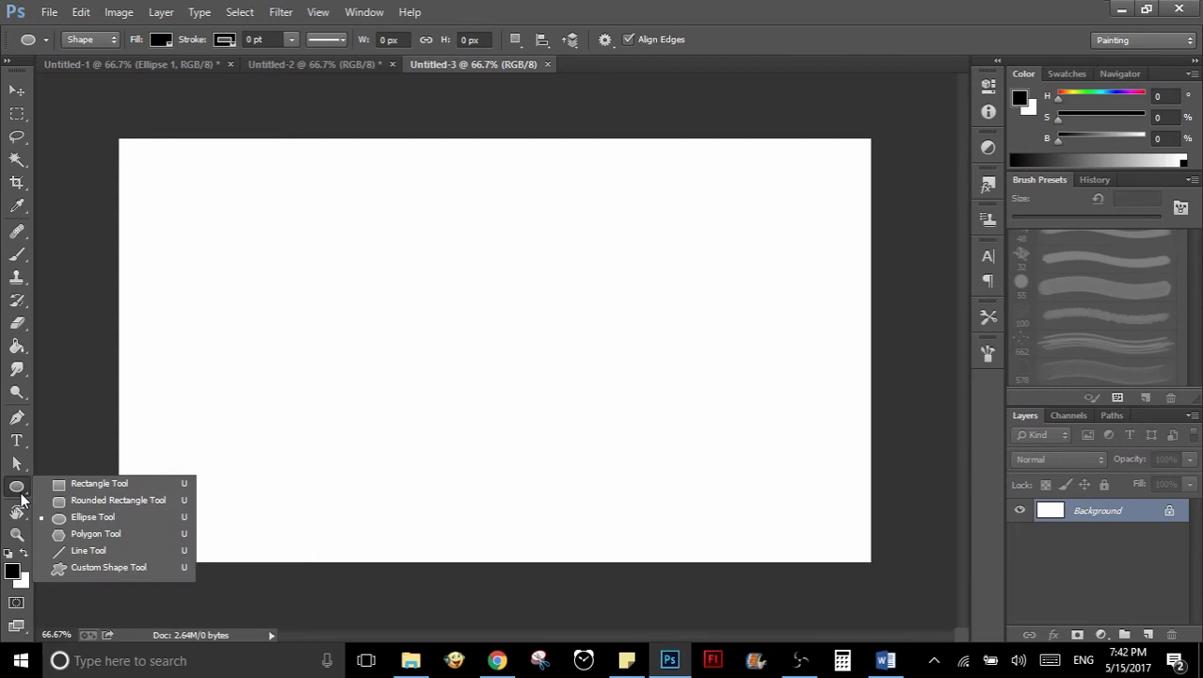
{"action": "mouse_move", "coordinate": [118, 500]}
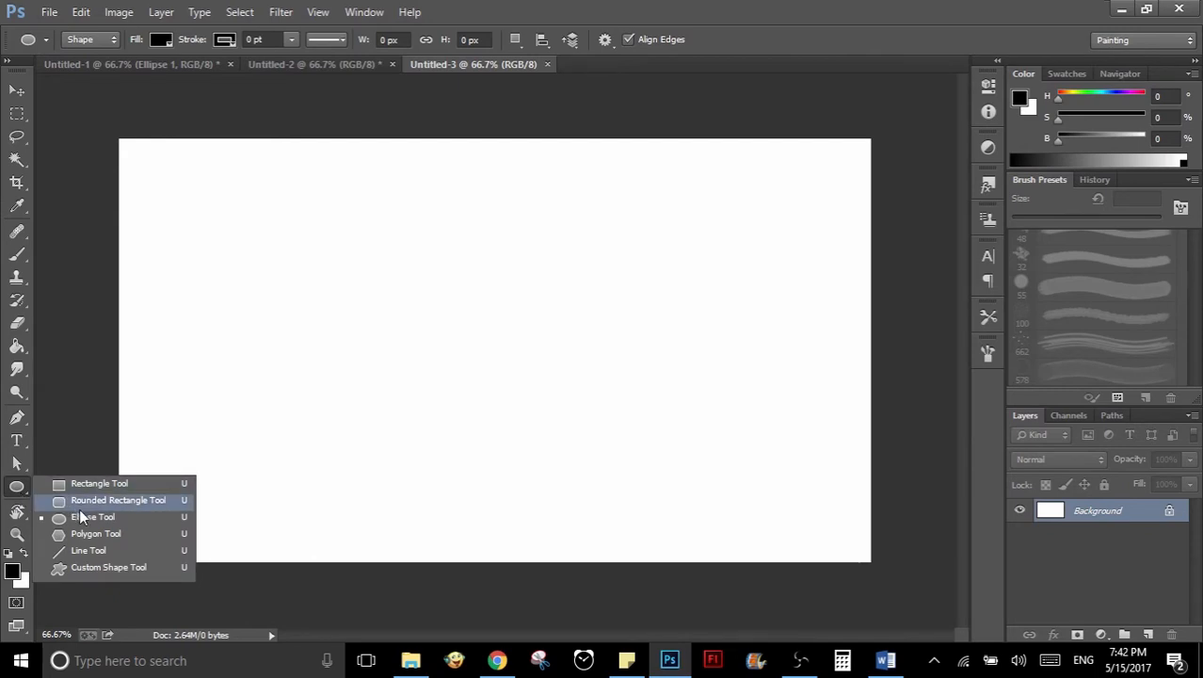
{"action": "left_click", "coordinate": [94, 517]}
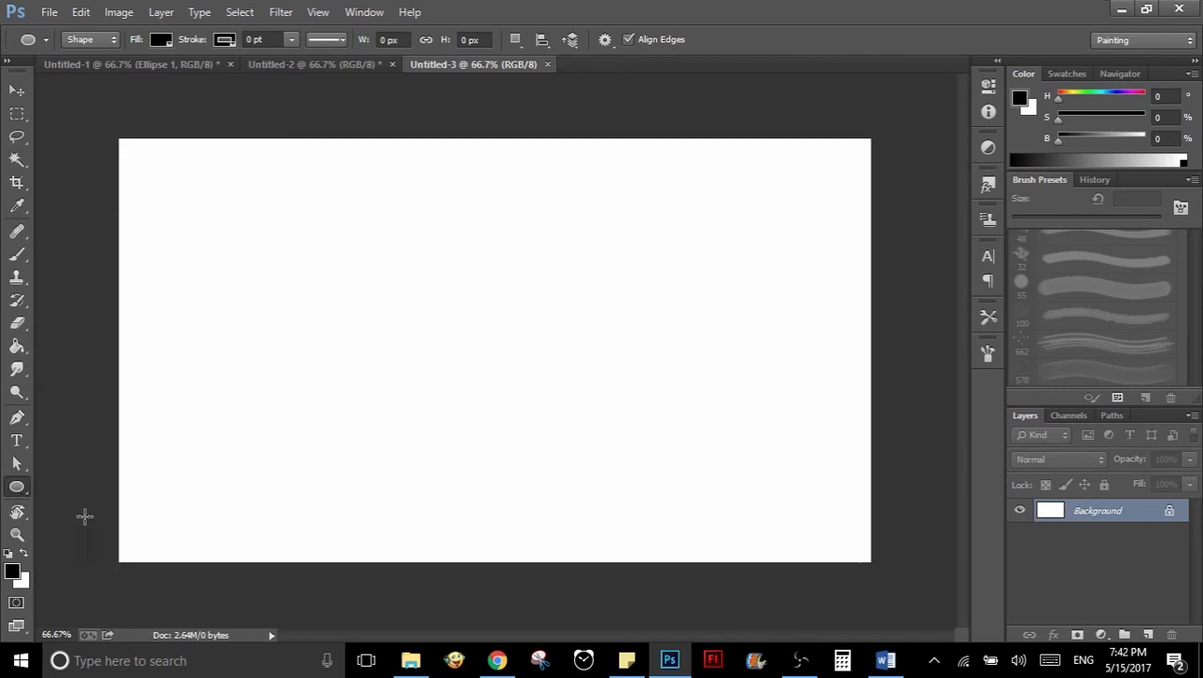
{"action": "mouse_move", "coordinate": [268, 205]}
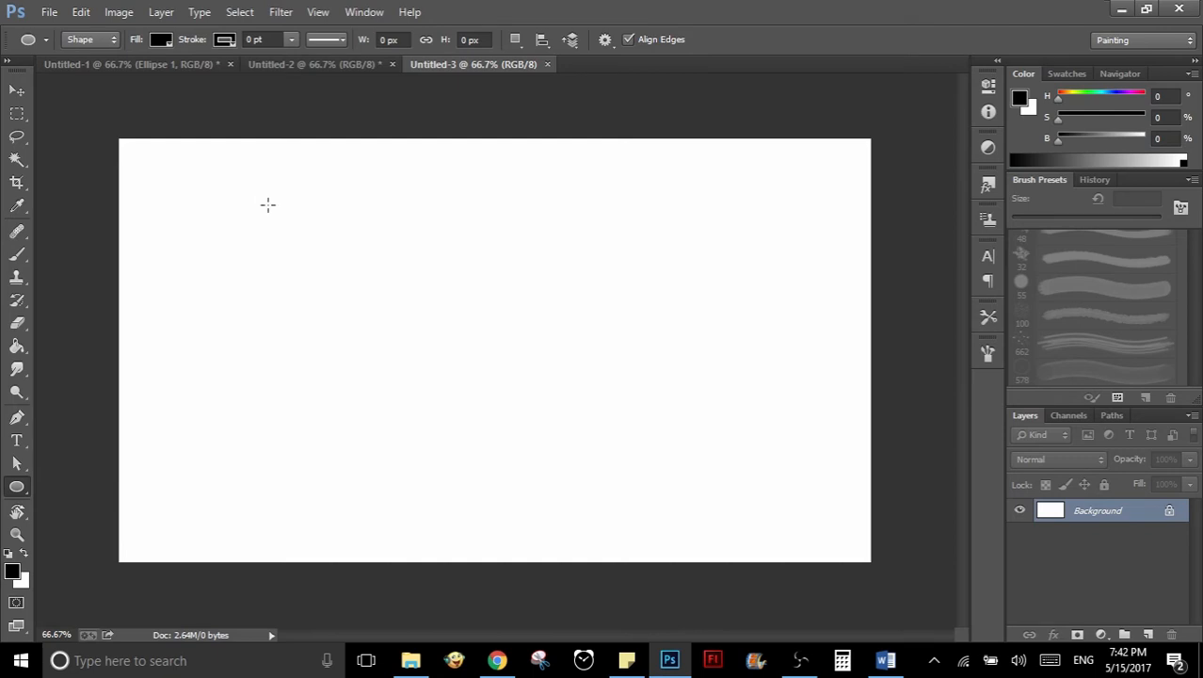
- Draw a 581 px circle with no fill and a thick black stroke, then collapse Properties
{"action": "left_click_drag", "start_coordinate": [267, 205], "coordinate": [595, 514]}
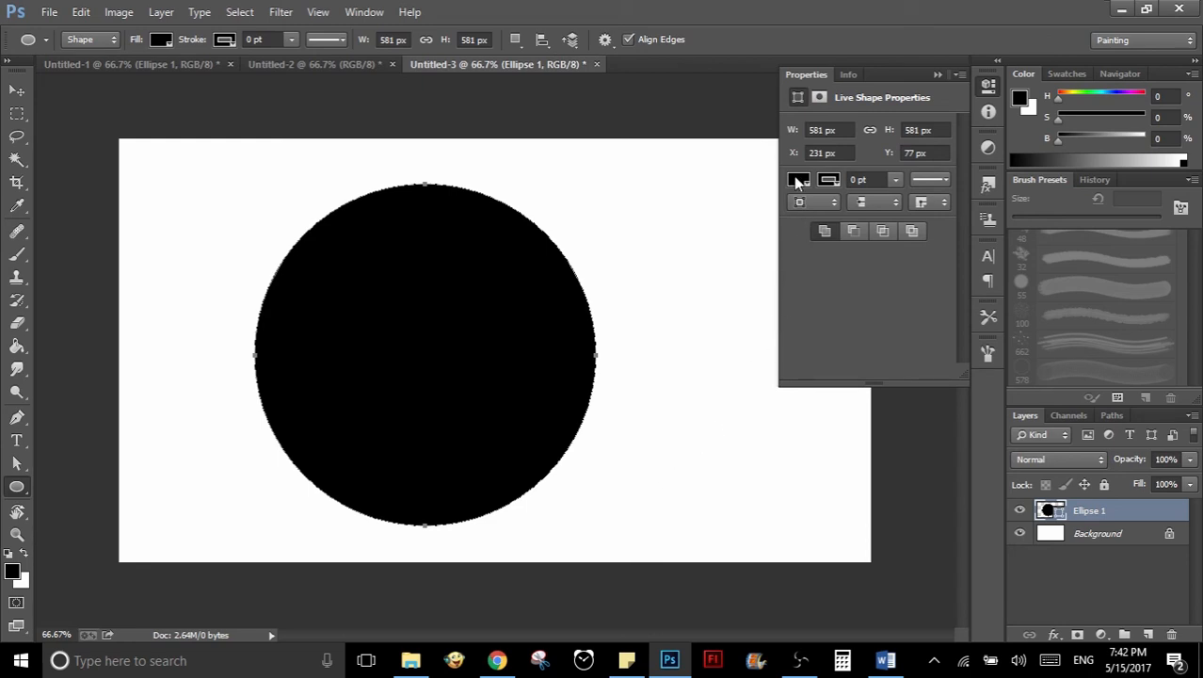
{"action": "left_click", "coordinate": [799, 180]}
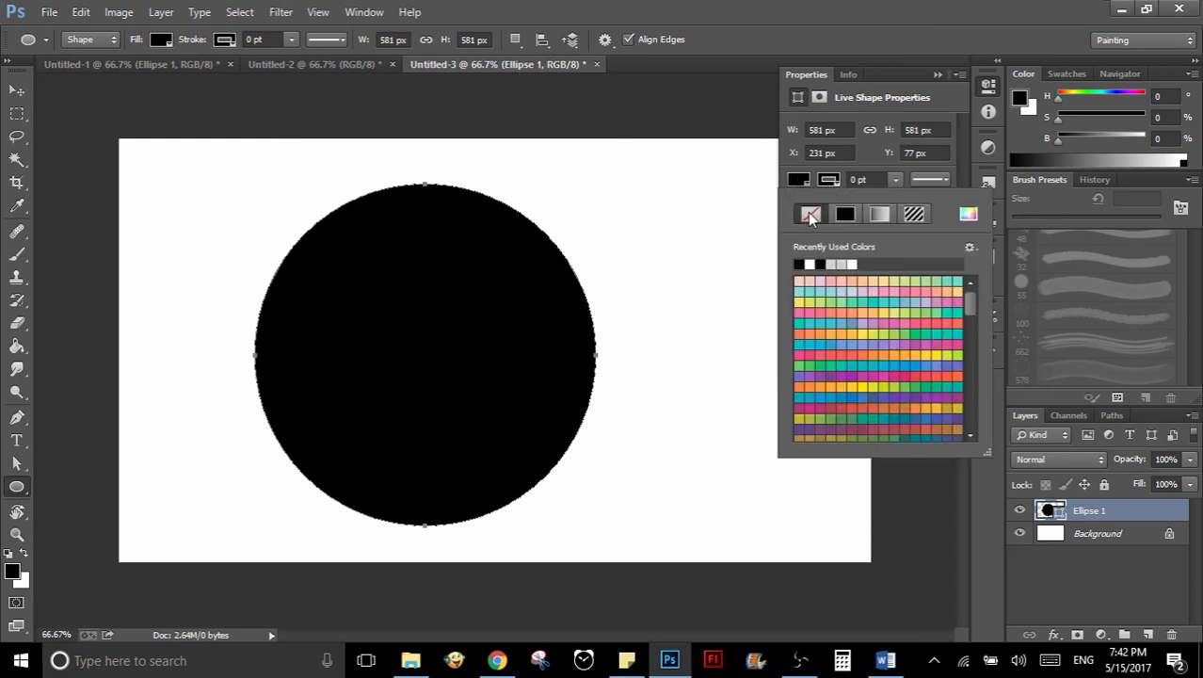
{"action": "left_click", "coordinate": [811, 214]}
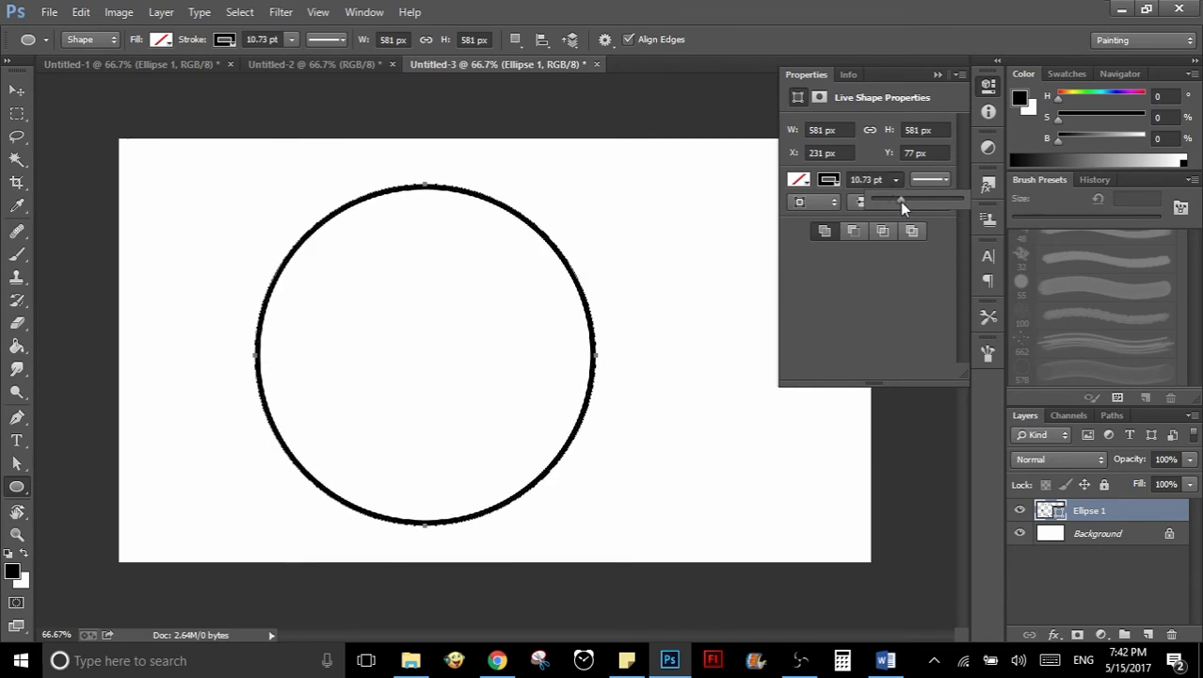
{"action": "mouse_move", "coordinate": [936, 78]}
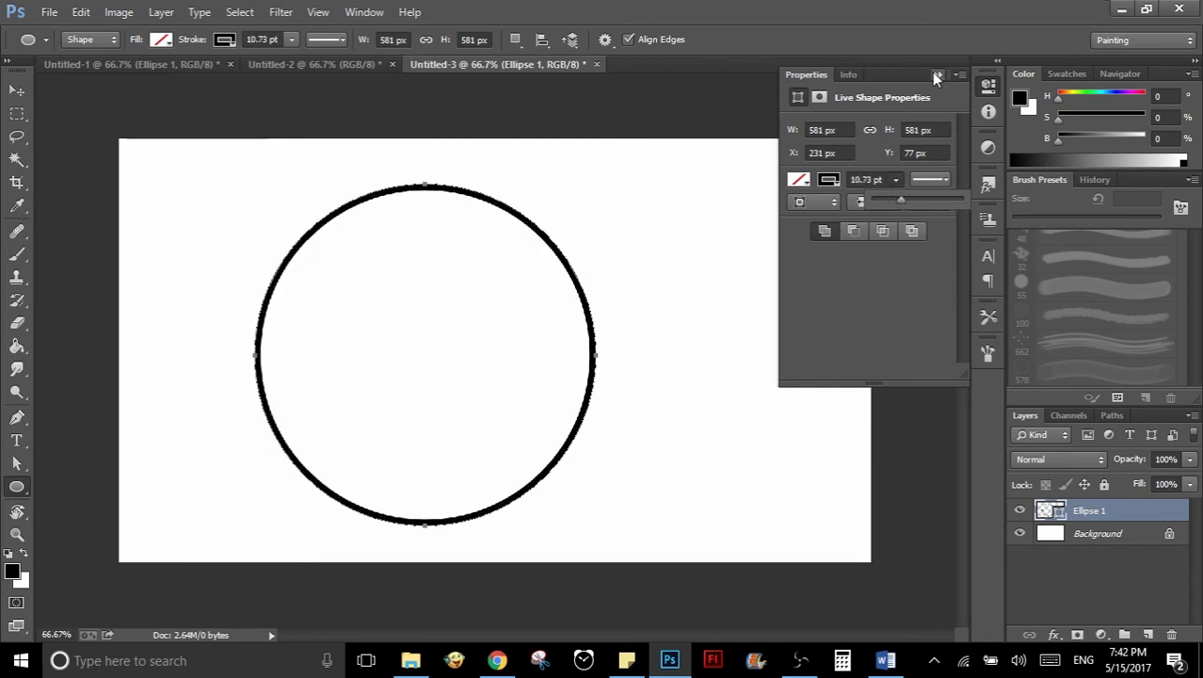
{"action": "left_click", "coordinate": [937, 75]}
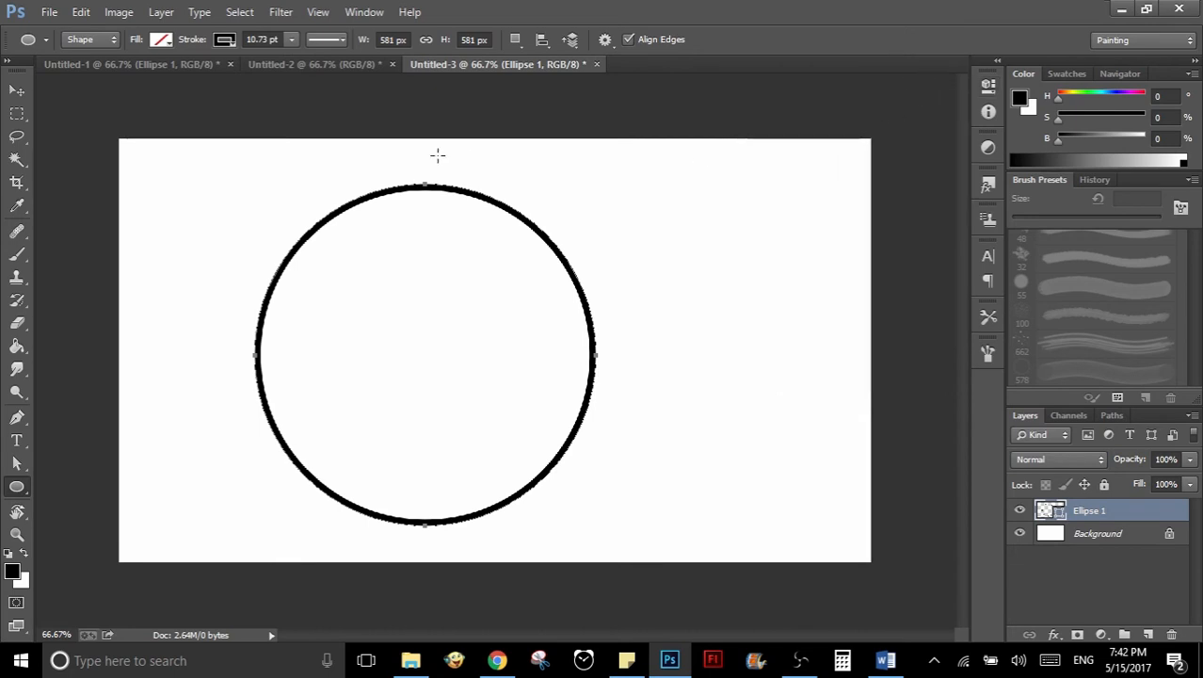
- Define the outlined circle as a brush preset named Sampled Brush 2
{"action": "left_click", "coordinate": [80, 11]}
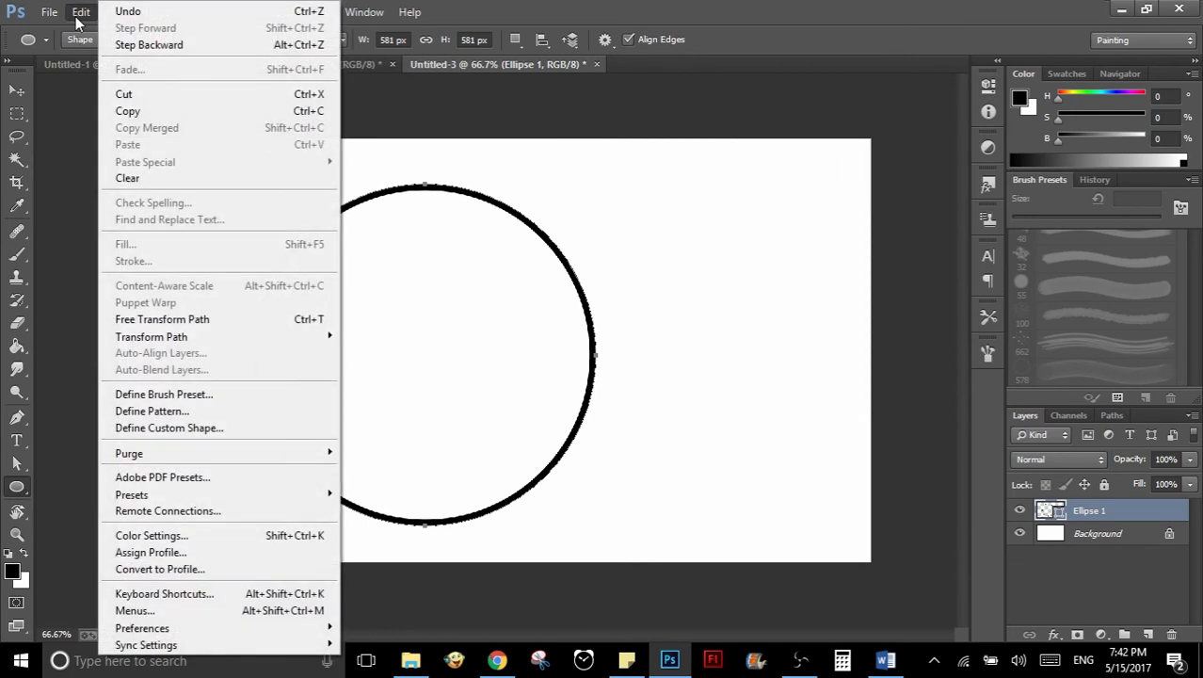
{"action": "mouse_move", "coordinate": [163, 393]}
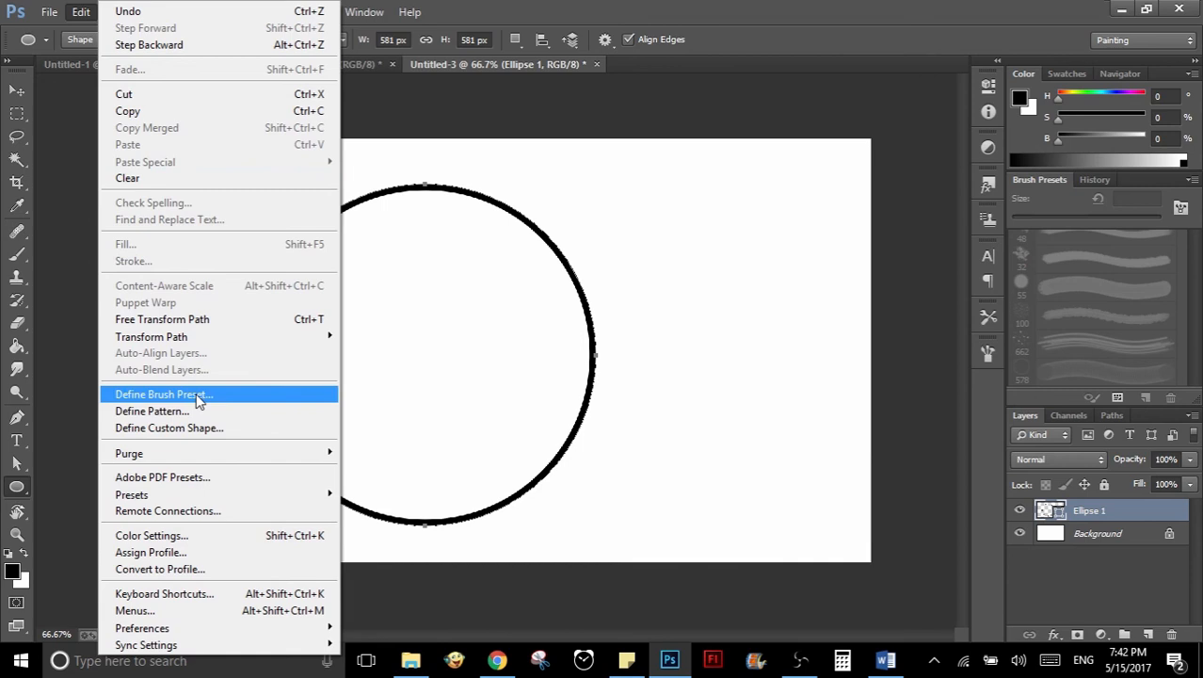
{"action": "left_click", "coordinate": [162, 394]}
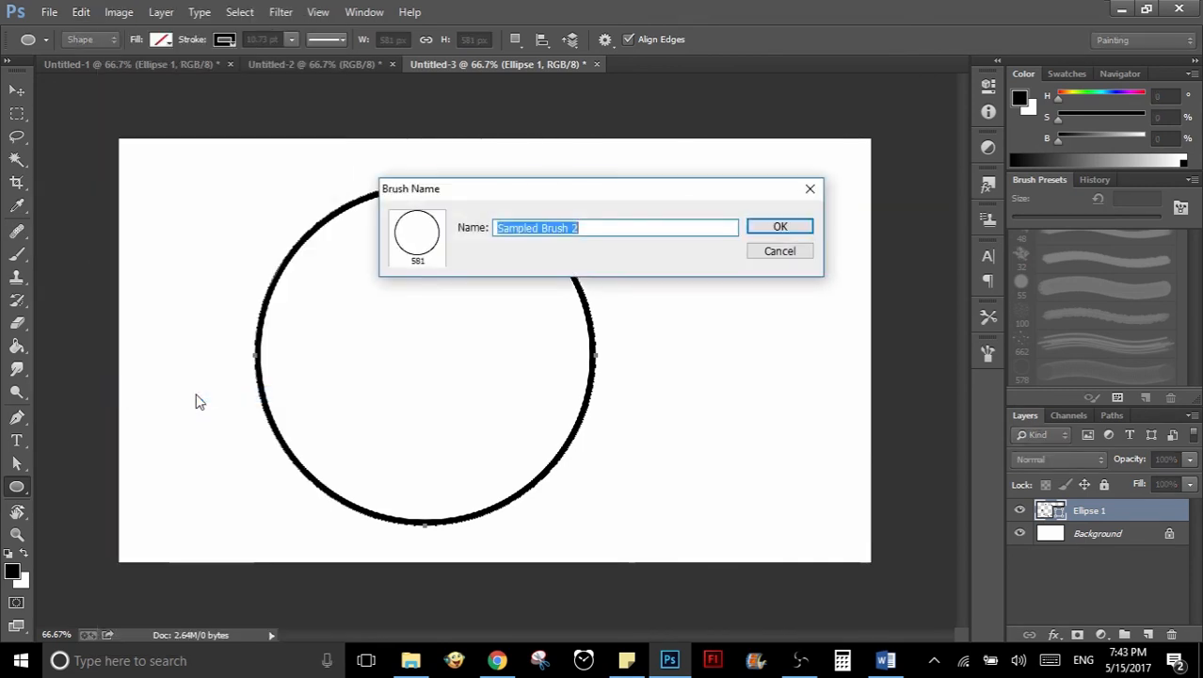
{"action": "mouse_move", "coordinate": [739, 459]}
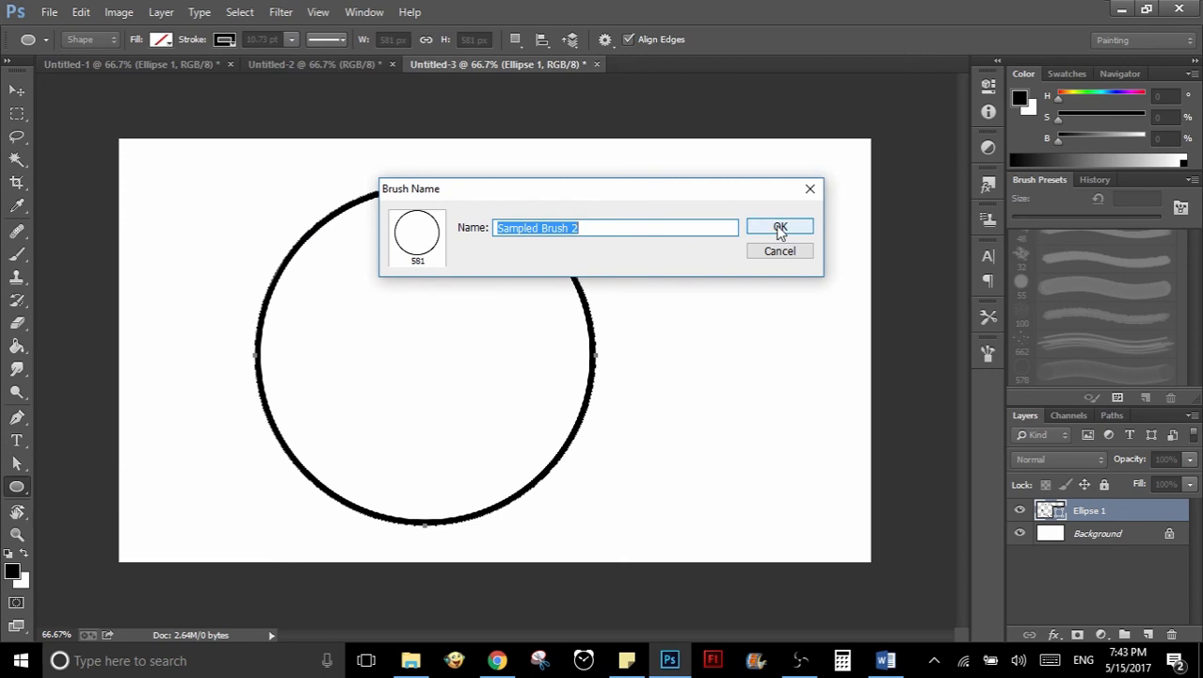
{"action": "left_click", "coordinate": [780, 227]}
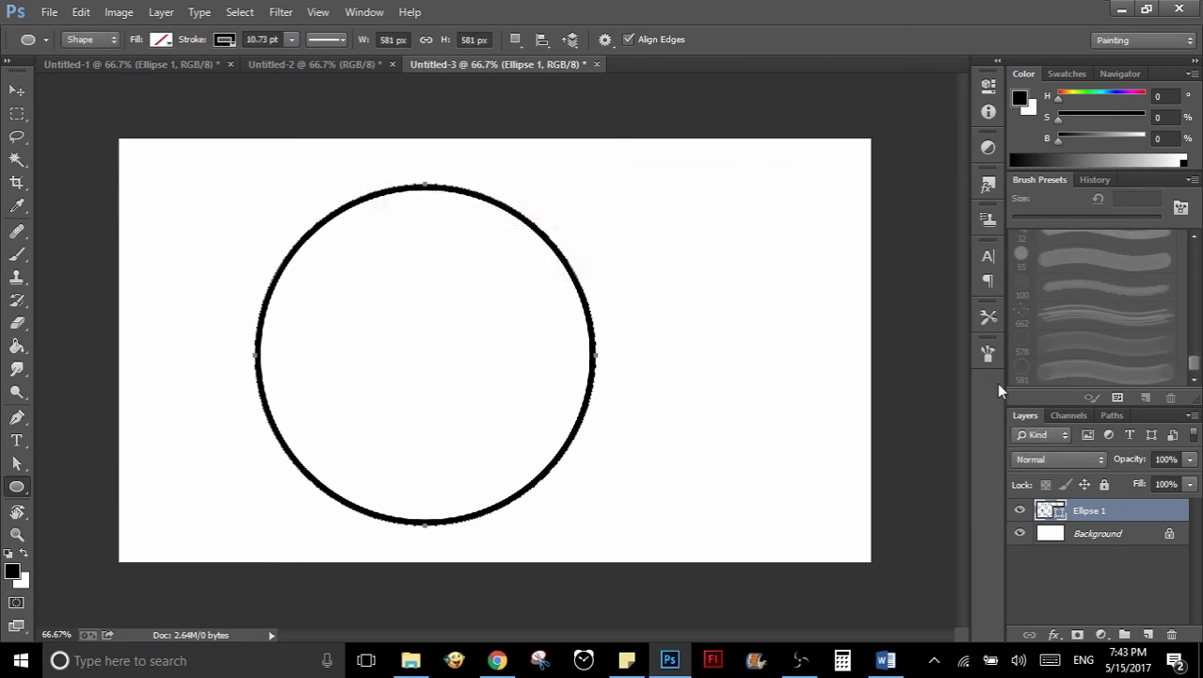
{"action": "mouse_move", "coordinate": [1133, 386]}
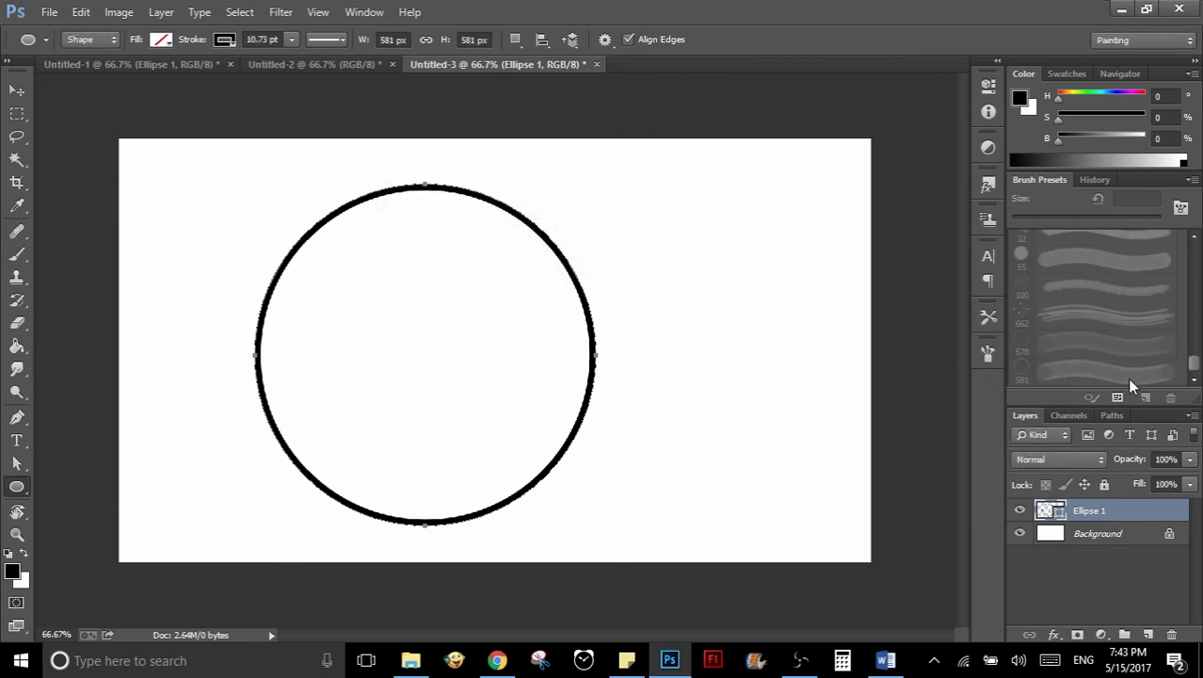
- Activate the Brush Tool with the 581 px circle preset
{"action": "left_click", "coordinate": [16, 254]}
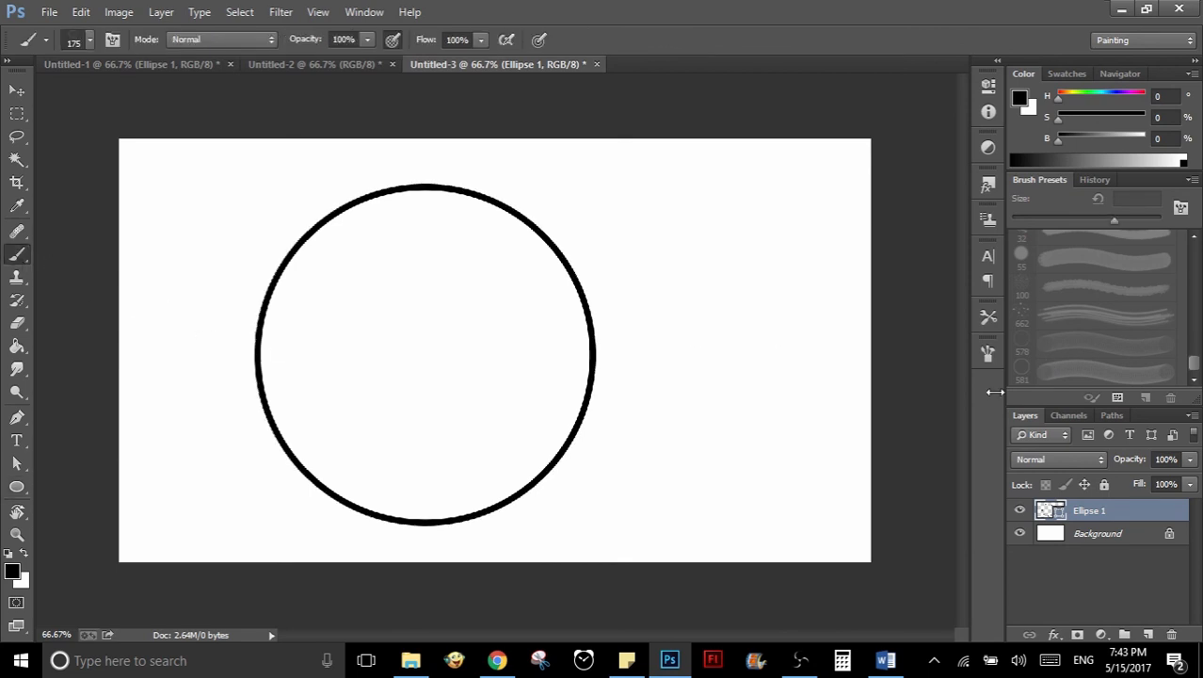
{"action": "left_click", "coordinate": [1107, 370]}
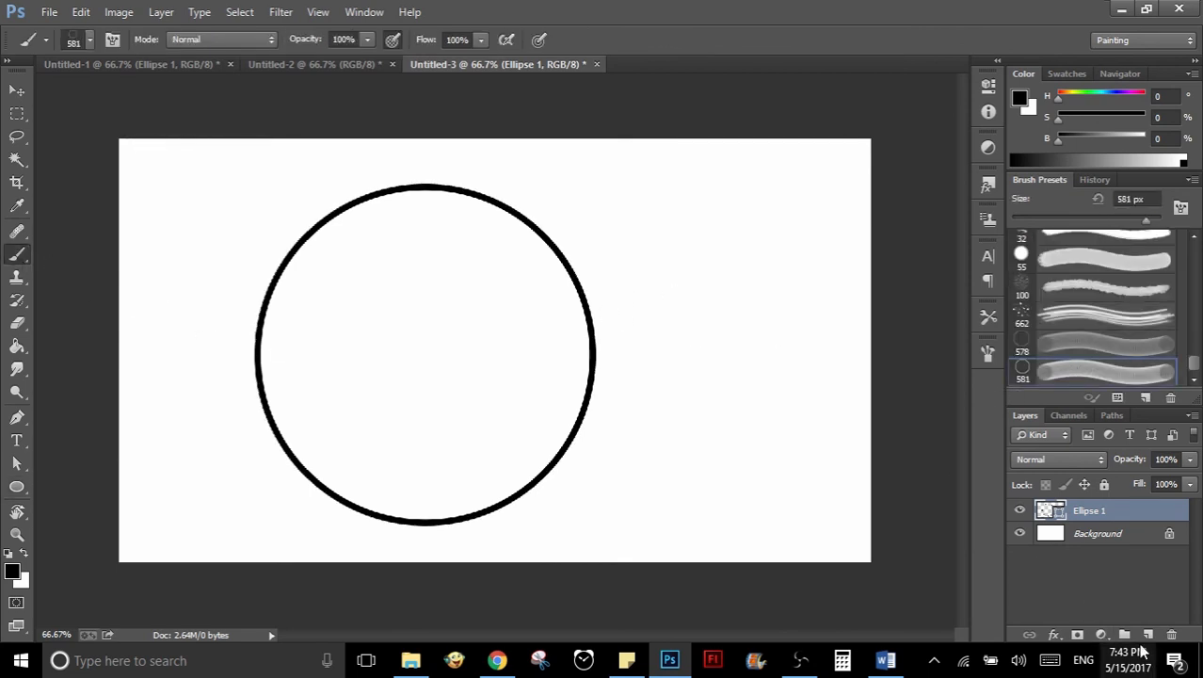